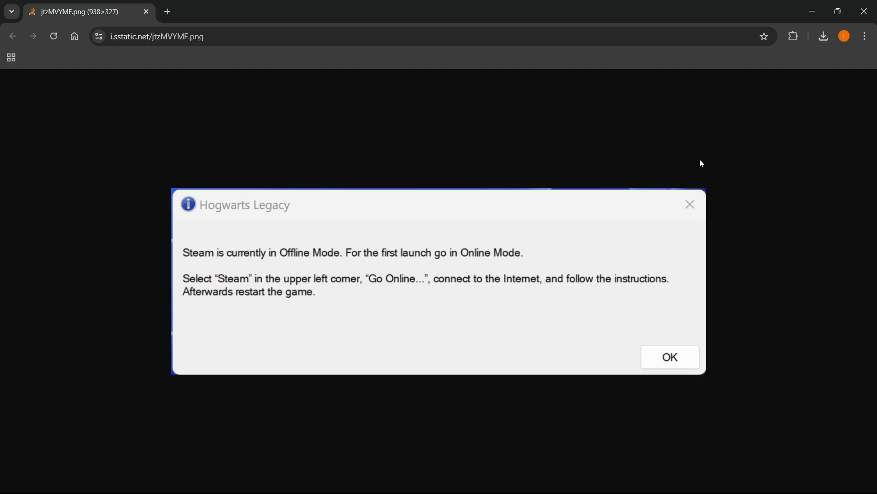
{"action": "mouse_move", "coordinate": [350, 208]}
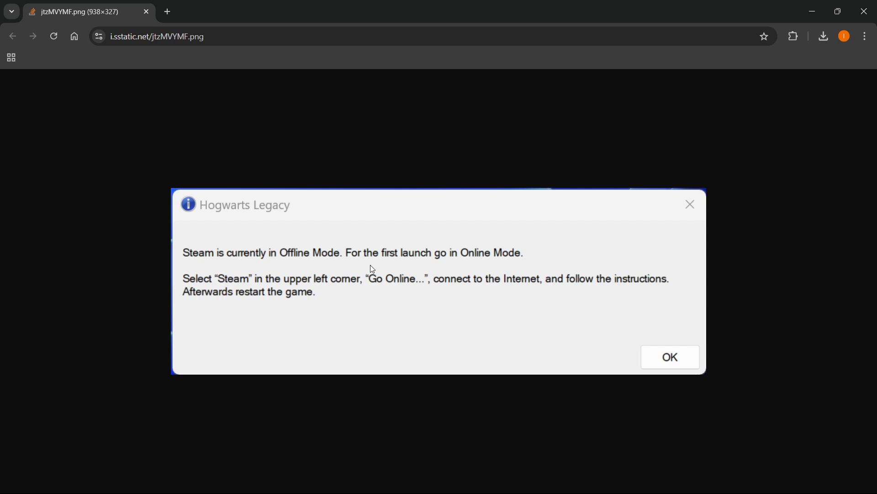
{"action": "mouse_move", "coordinate": [428, 272]}
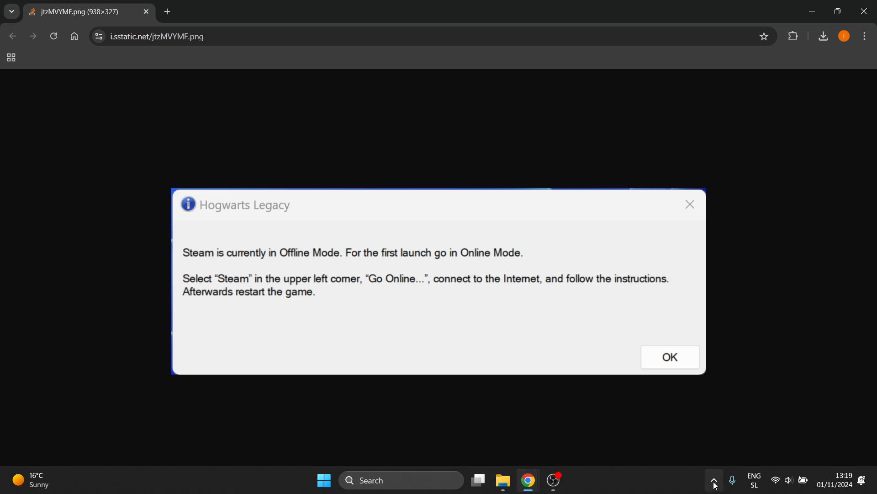
{"action": "mouse_move", "coordinate": [714, 480]}
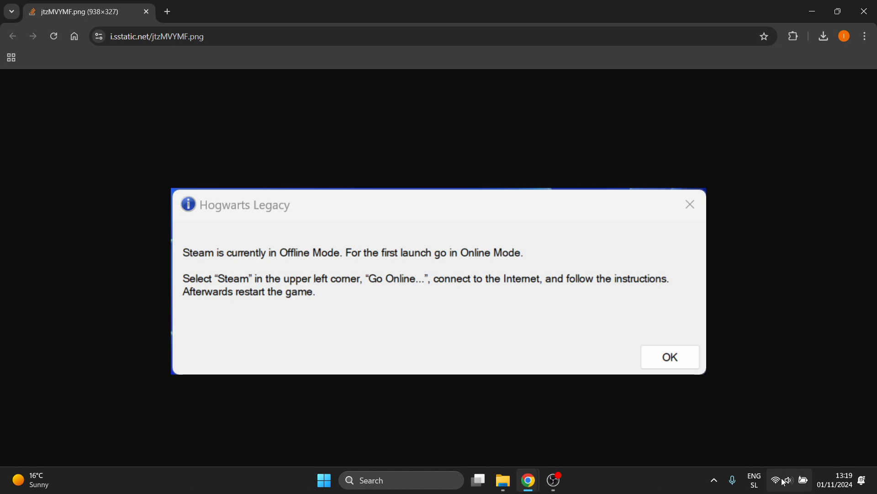
Step: Exit Steam from its hidden tray icon so it stops running in the background
{"action": "left_click", "coordinate": [713, 480]}
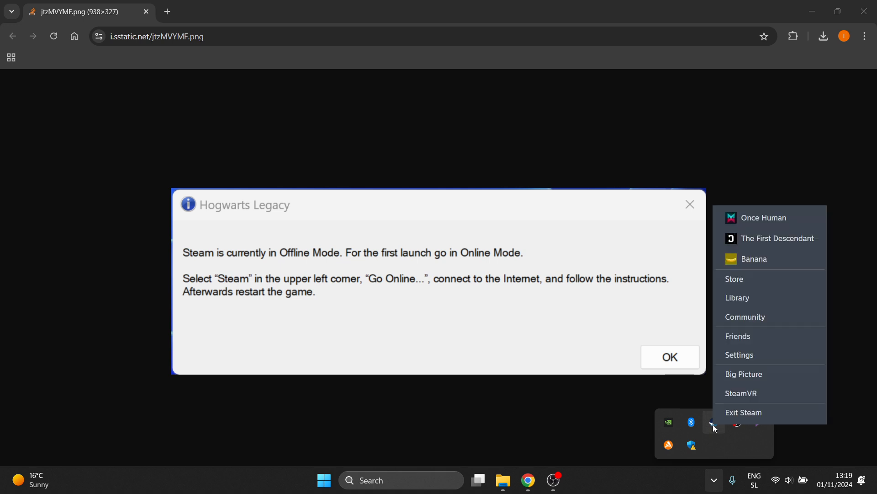
{"action": "left_click", "coordinate": [744, 413]}
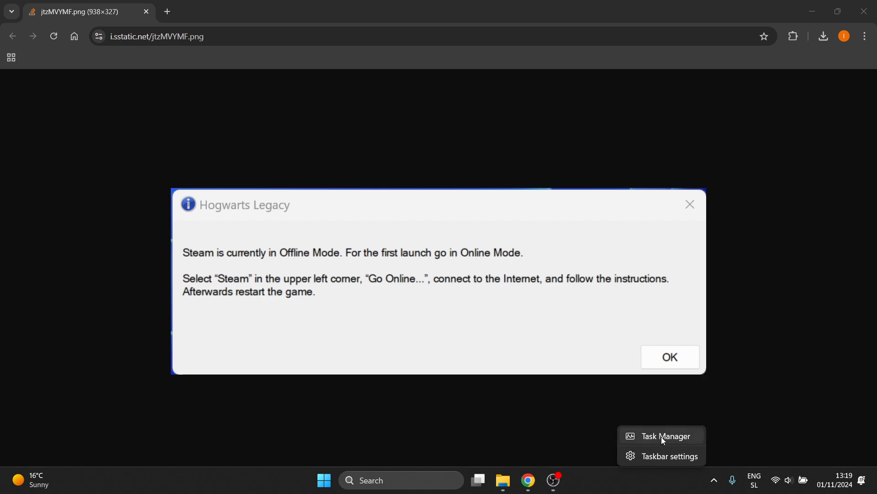
Step: Search Task Manager processes for 'steam' to confirm none remain, then restore the full list
{"action": "left_click", "coordinate": [662, 436]}
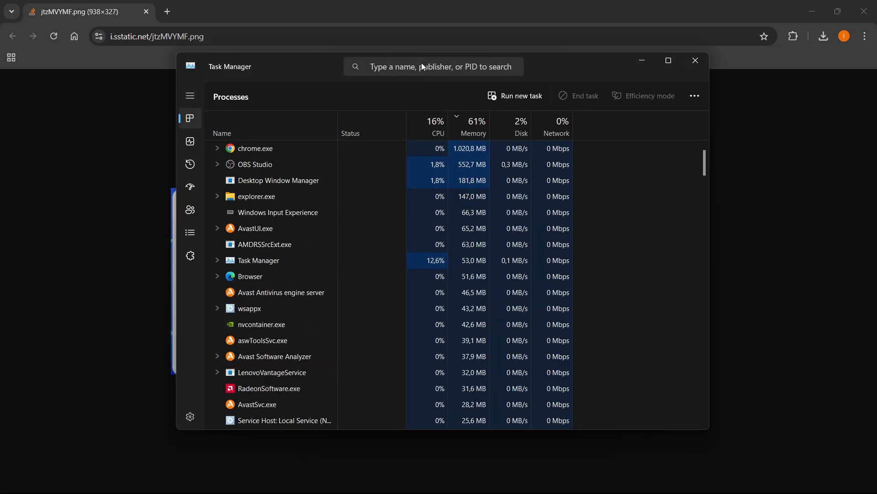
{"action": "type", "text": "steam"}
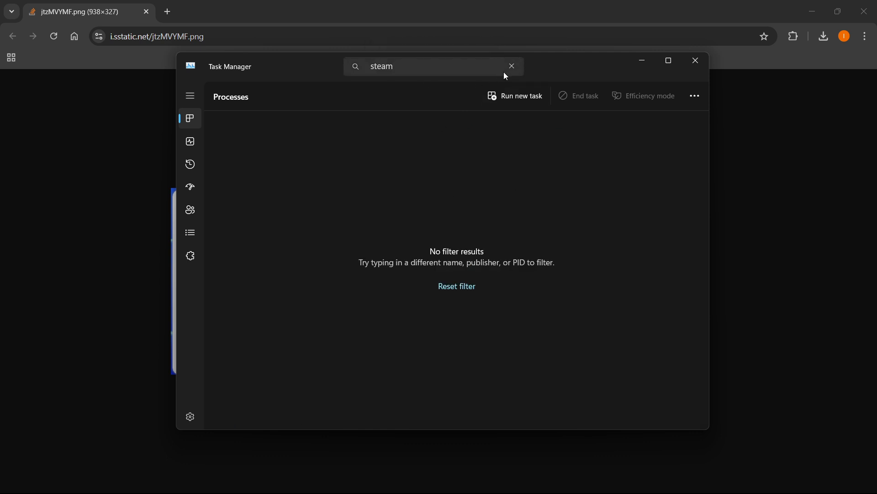
{"action": "left_click", "coordinate": [511, 66]}
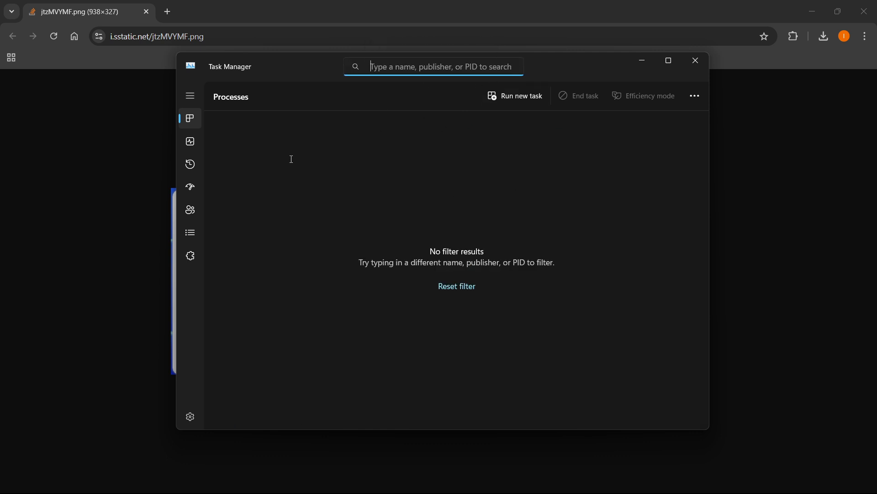
{"action": "left_click", "coordinate": [456, 286]}
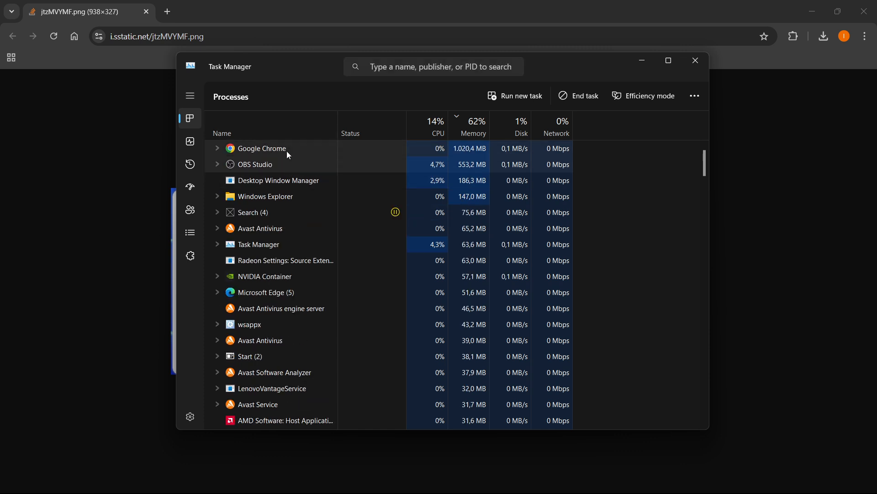
{"action": "mouse_move", "coordinate": [578, 96]}
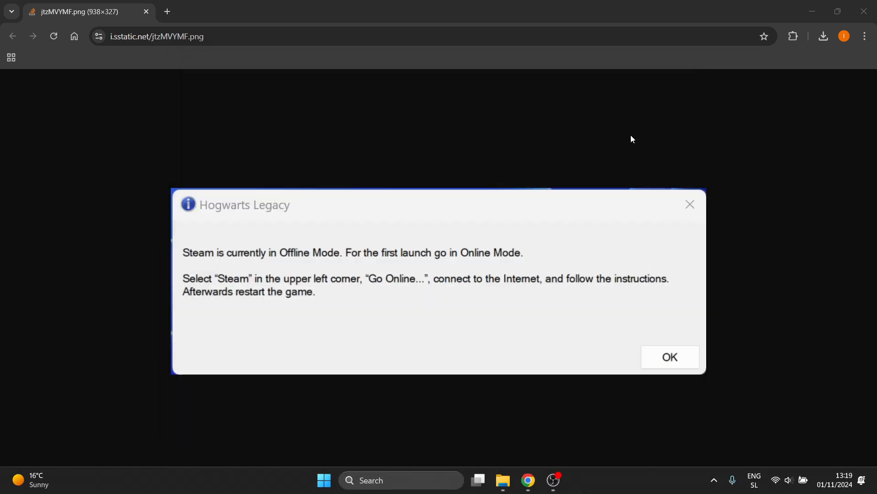
Step: Relaunch the Steam client from its taskbar icon, landing on the Store page in Offline Mode
{"action": "left_click", "coordinate": [324, 480]}
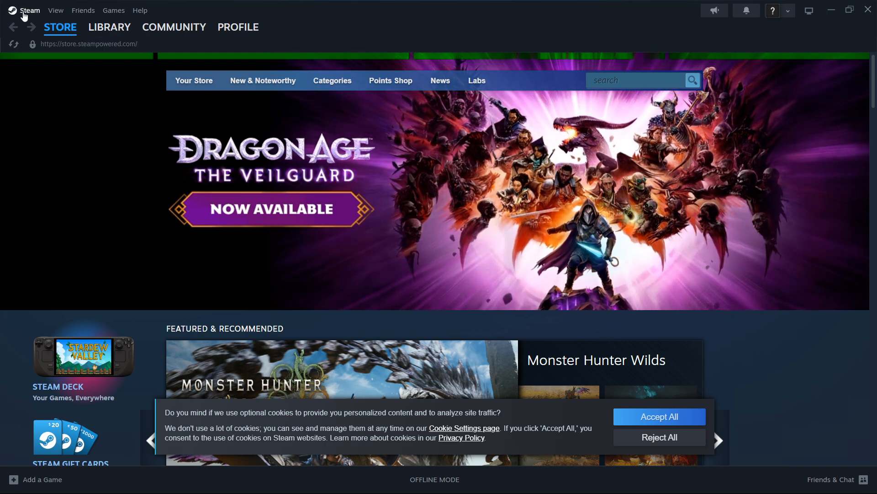
Step: Choose Go Online... from the Steam menu to leave offline mode
{"action": "left_click", "coordinate": [29, 10]}
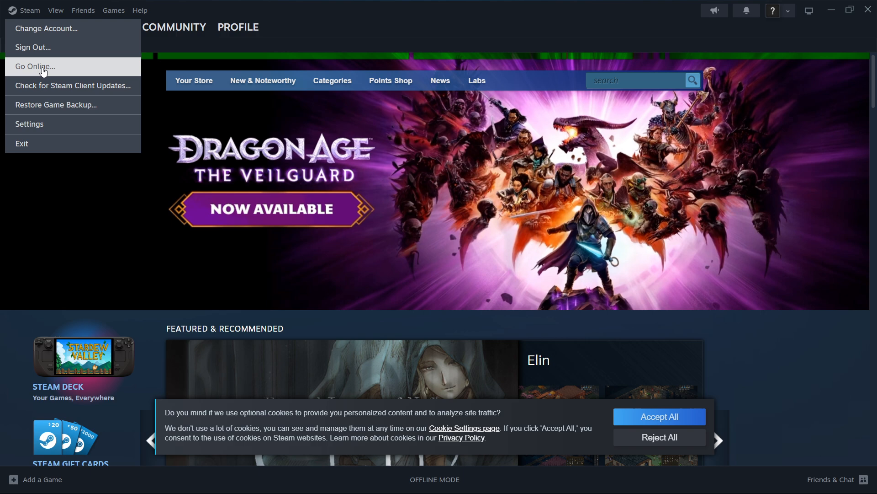
{"action": "left_click", "coordinate": [33, 66]}
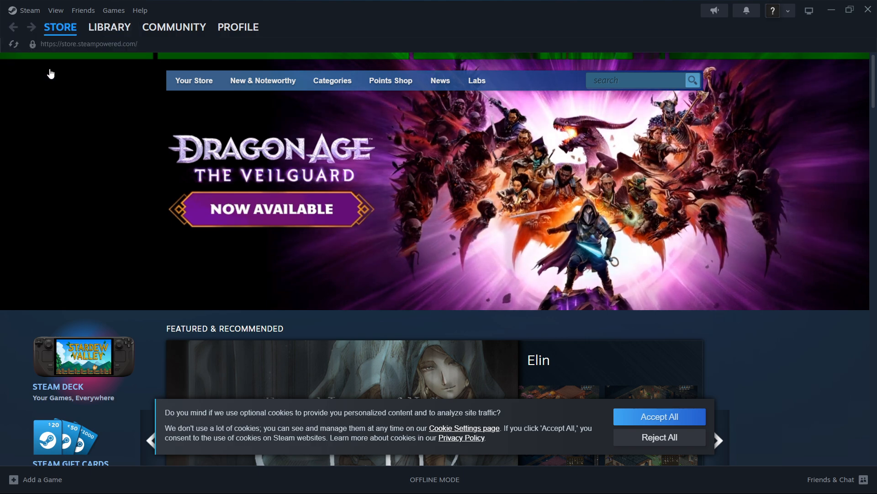